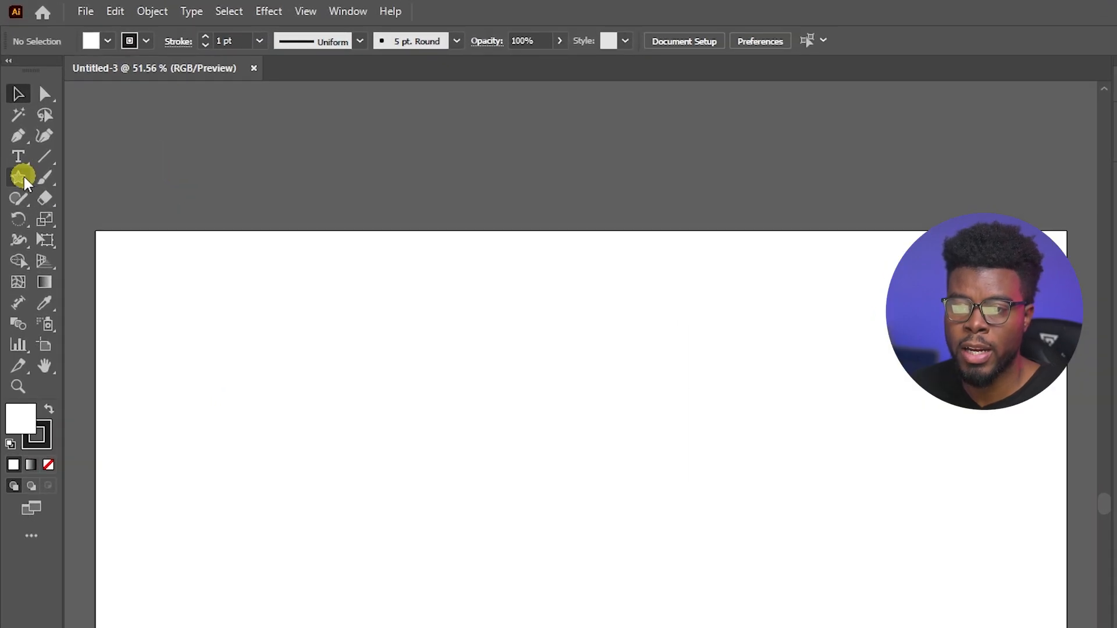
# - Reveal the shape tool flyout to reach the Star Tool
pyautogui.click(19, 177)
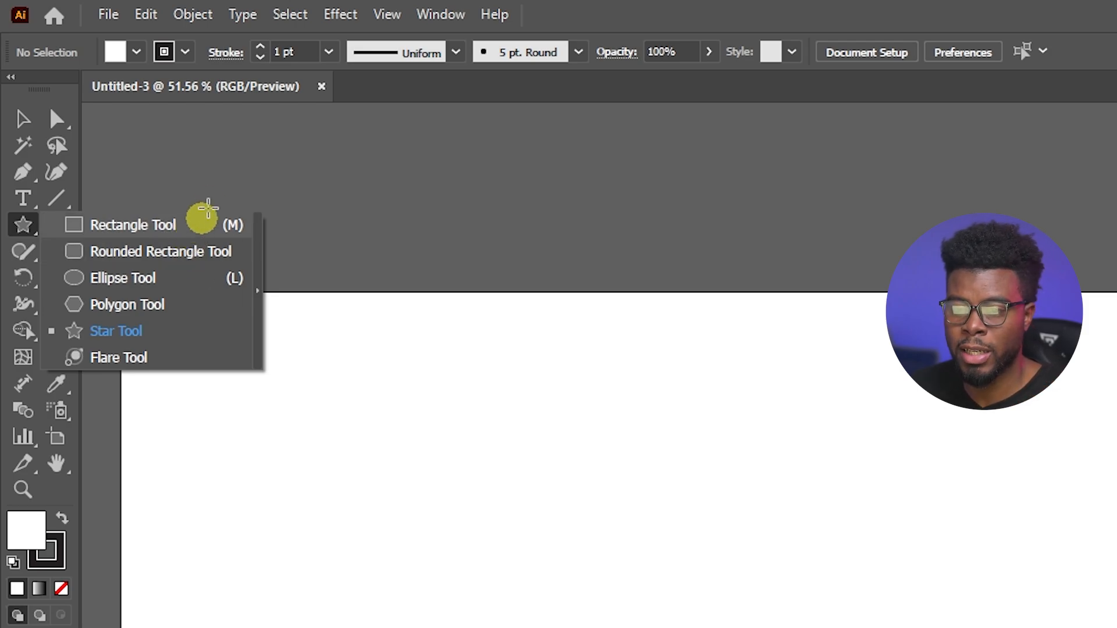
pyautogui.moveTo(178, 330)
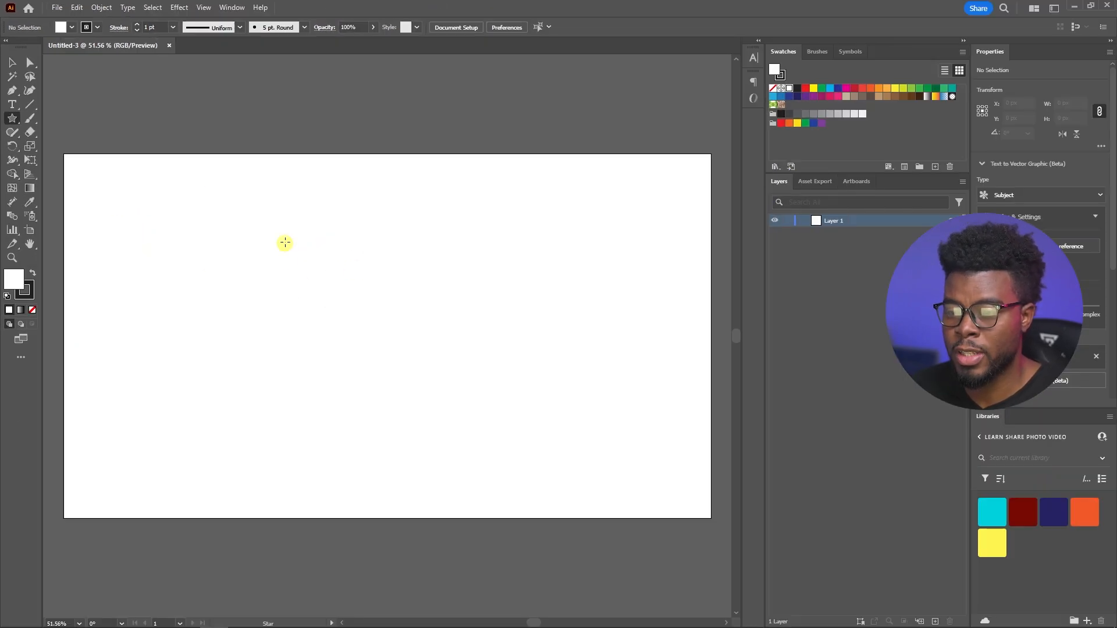
# - Drag out a large orange five-pointed star in the centre of the artboard
pyautogui.moveTo(285, 243); pyautogui.dragTo(374, 328)
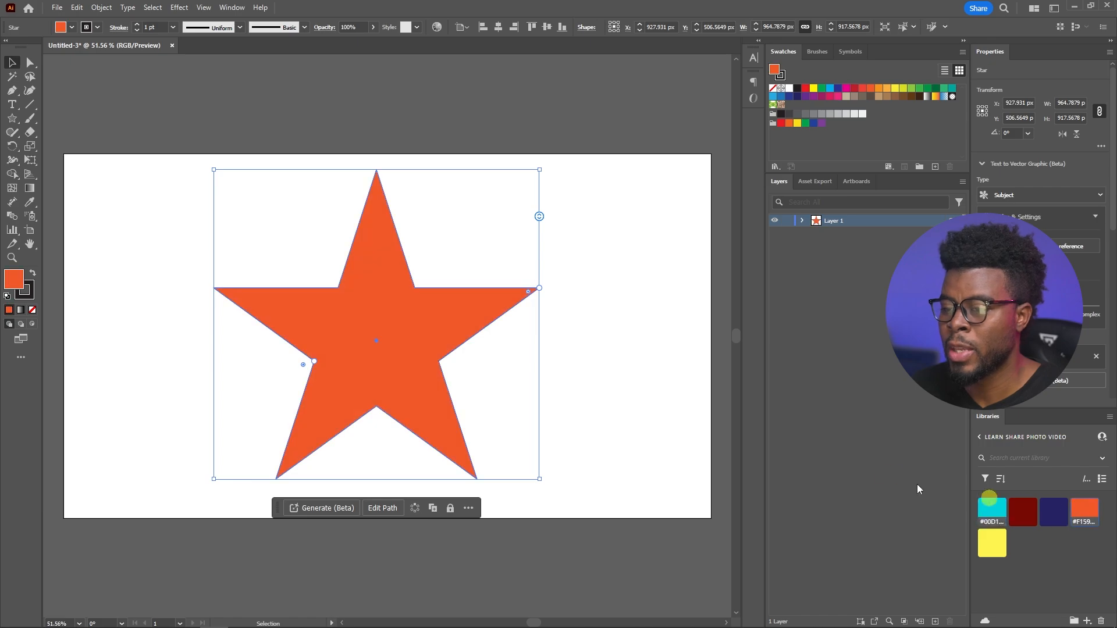
pyautogui.moveTo(566, 302)
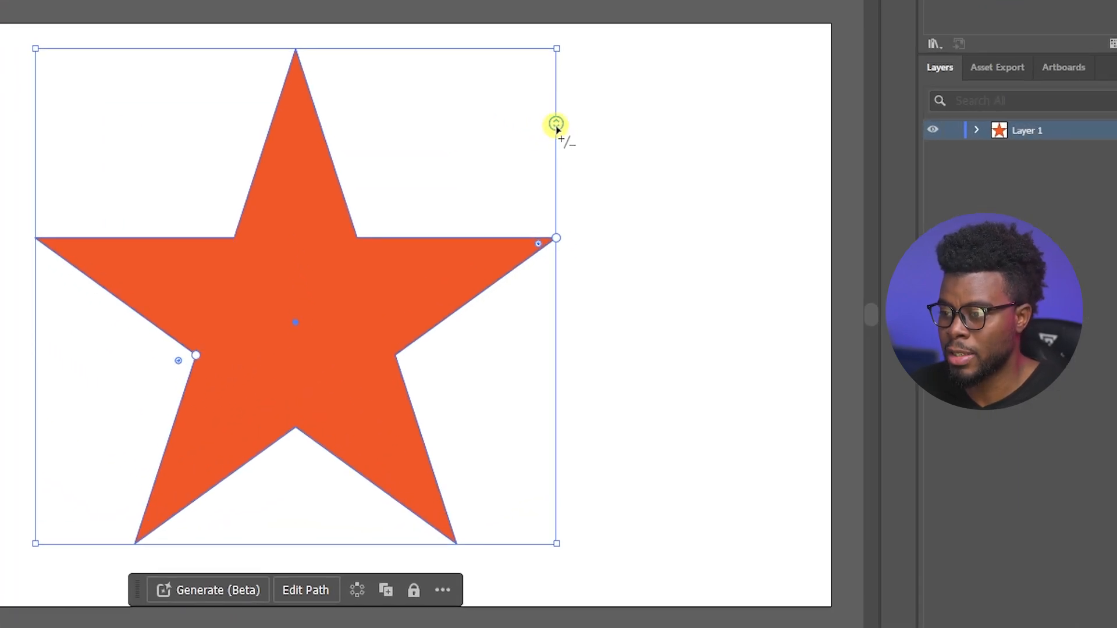
# - Vary the star's point count with its widget, trying about 13, then 19, then fewer
pyautogui.moveTo(556, 124); pyautogui.dragTo(553, 164)
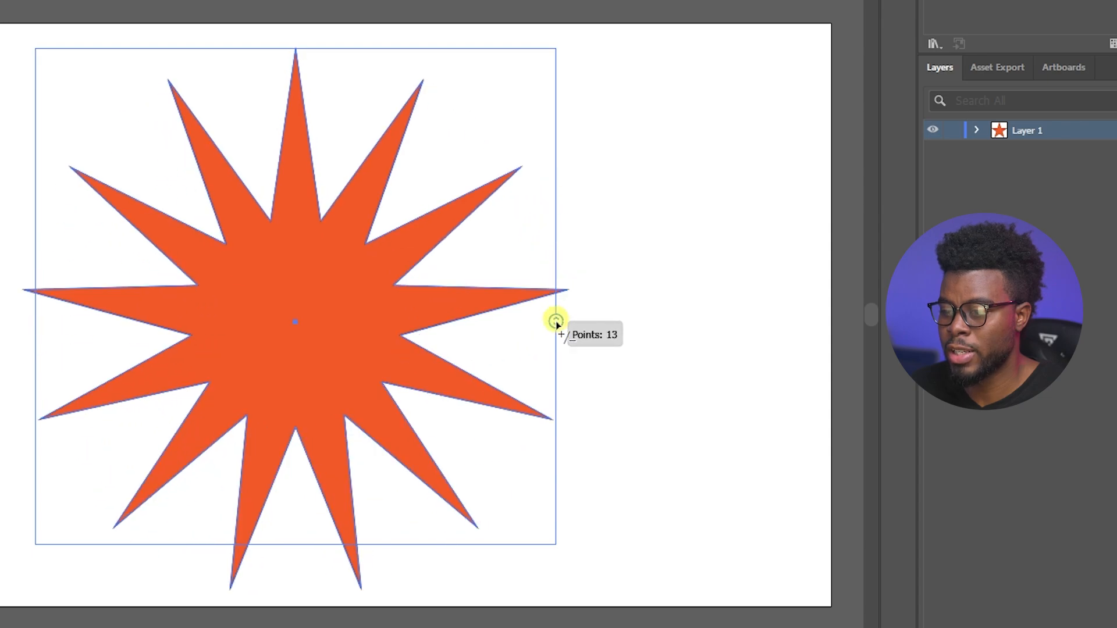
pyautogui.moveTo(557, 324); pyautogui.dragTo(554, 471)
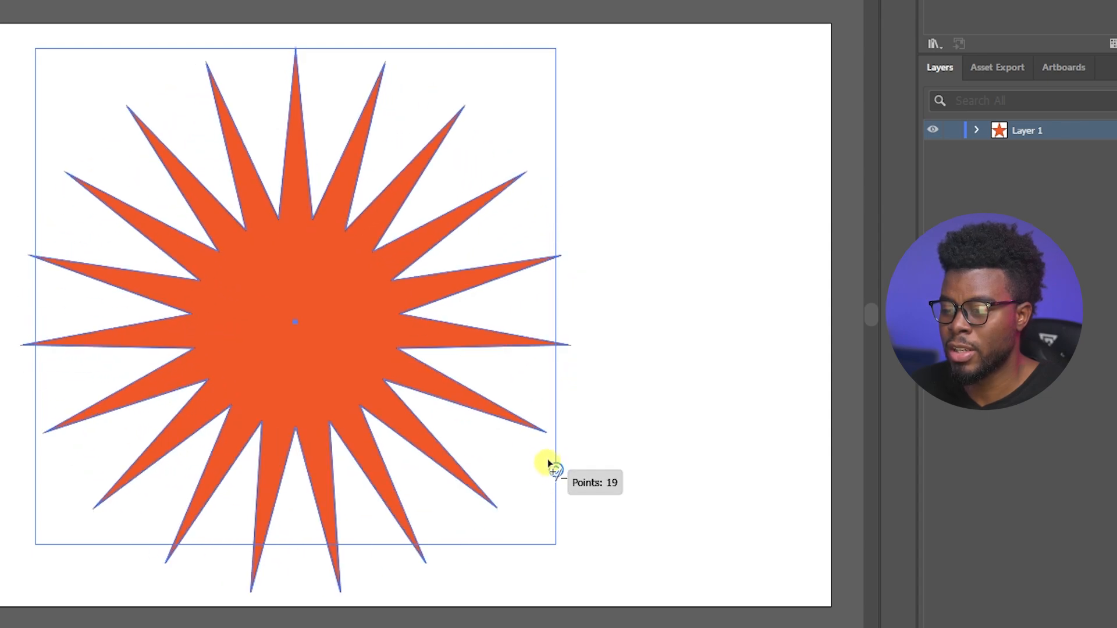
pyautogui.moveTo(554, 470); pyautogui.dragTo(548, 124)
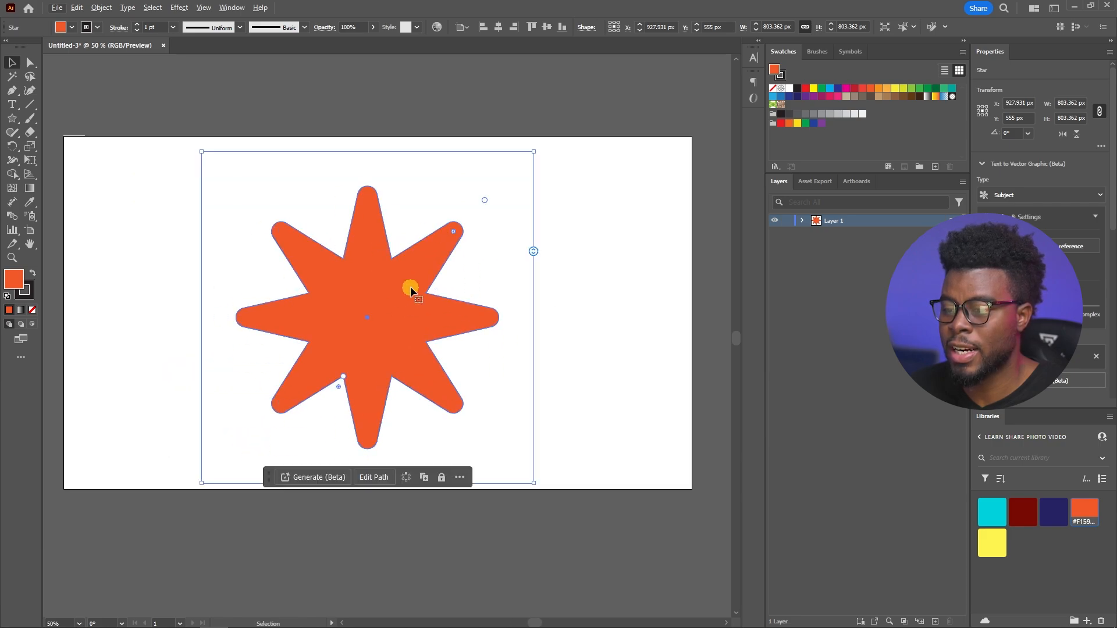
# - Leave the eight-pointed rounded star deselected on the artboard
pyautogui.click(394, 474)
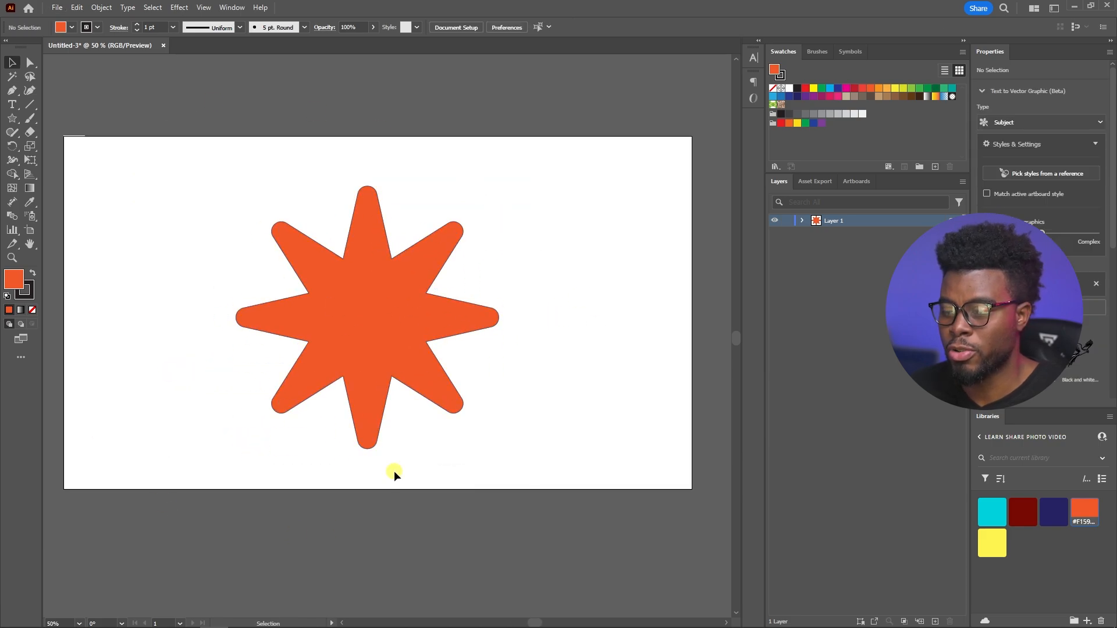